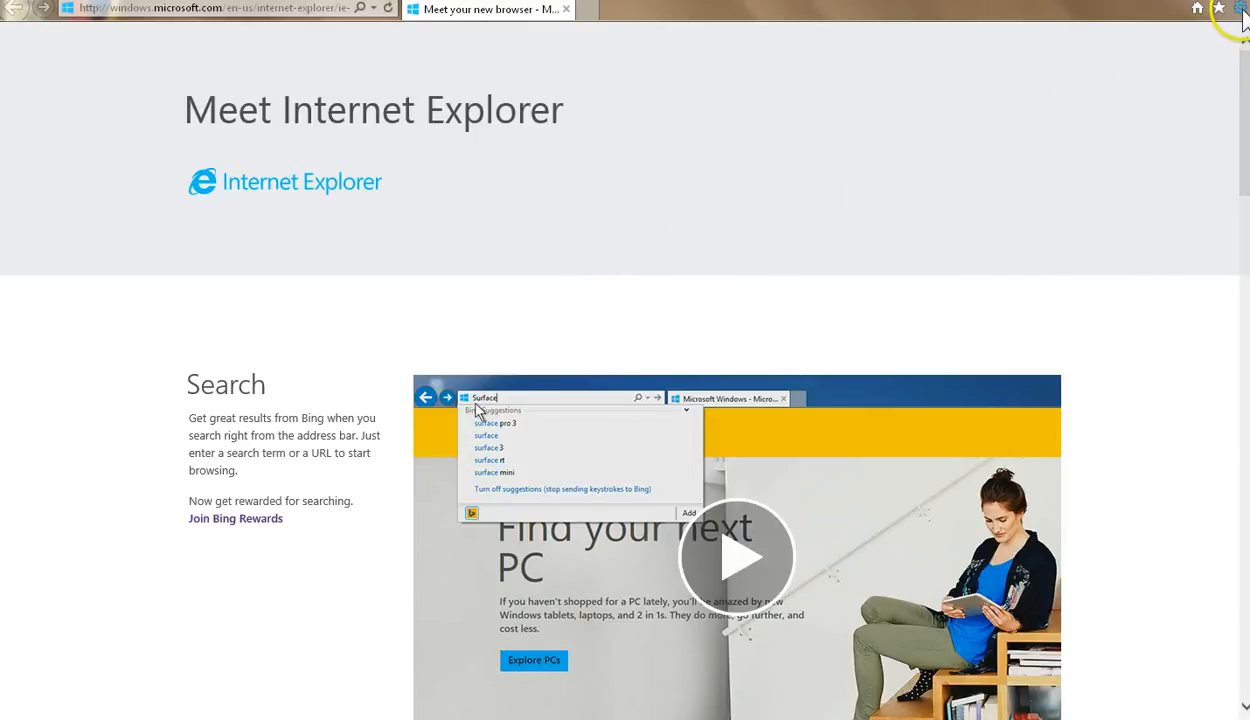
- Open the Tools gear menu in the top-right corner of Internet Explorer
click(1219, 8)
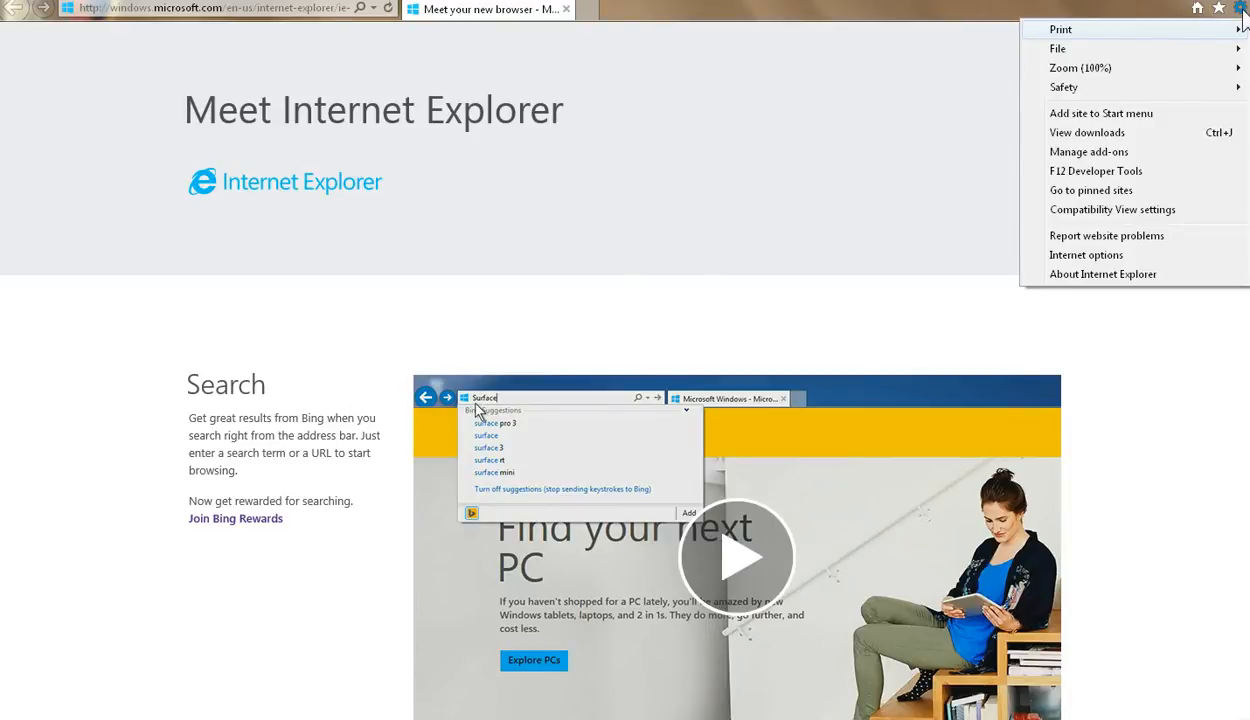
mouse_move(1086, 254)
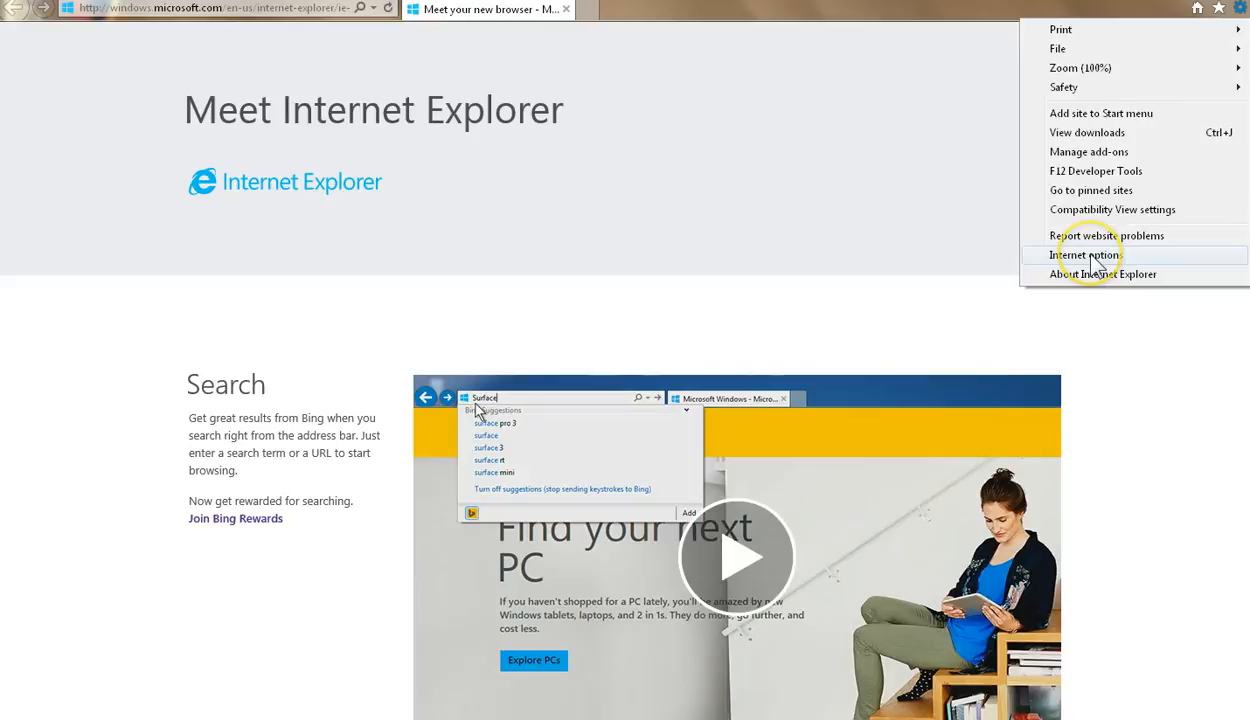
- Open Internet Options, glance at Content, then return to General's browsing history Delete dialog
click(1083, 254)
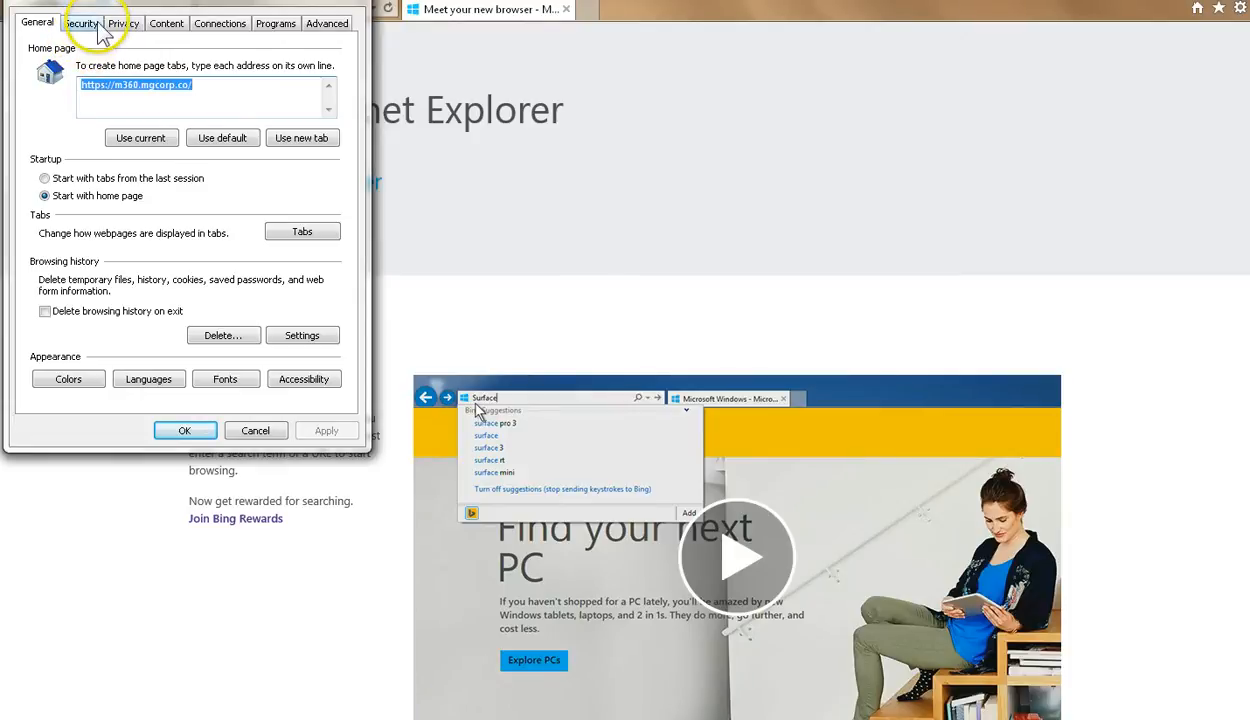
click(166, 23)
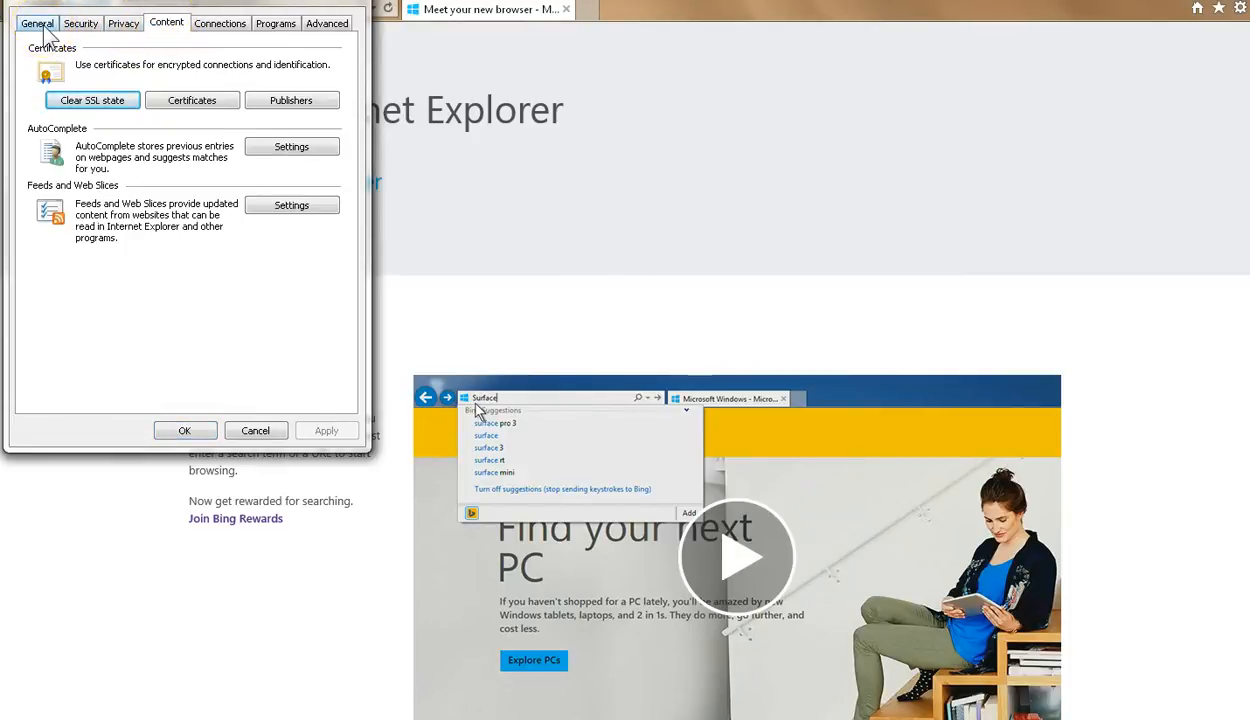
click(37, 22)
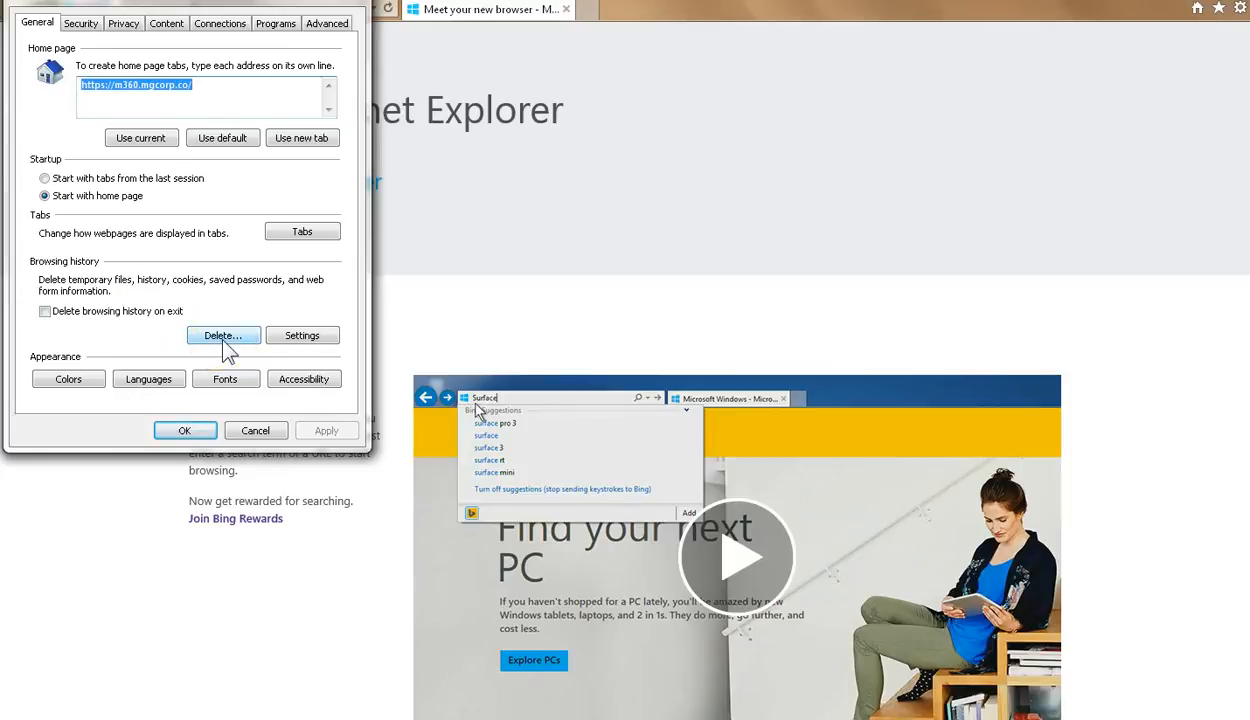
click(222, 335)
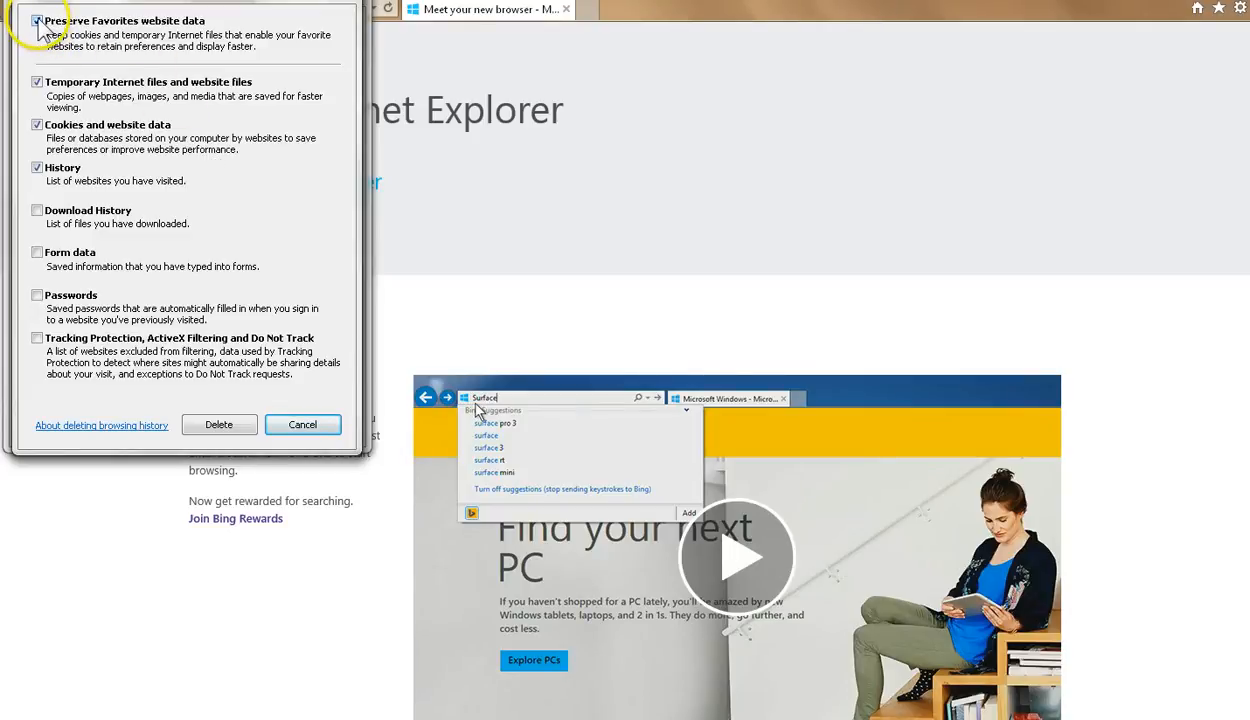
- Untick Preserve Favorites website data so only temporary files and cookies stay selected
click(37, 20)
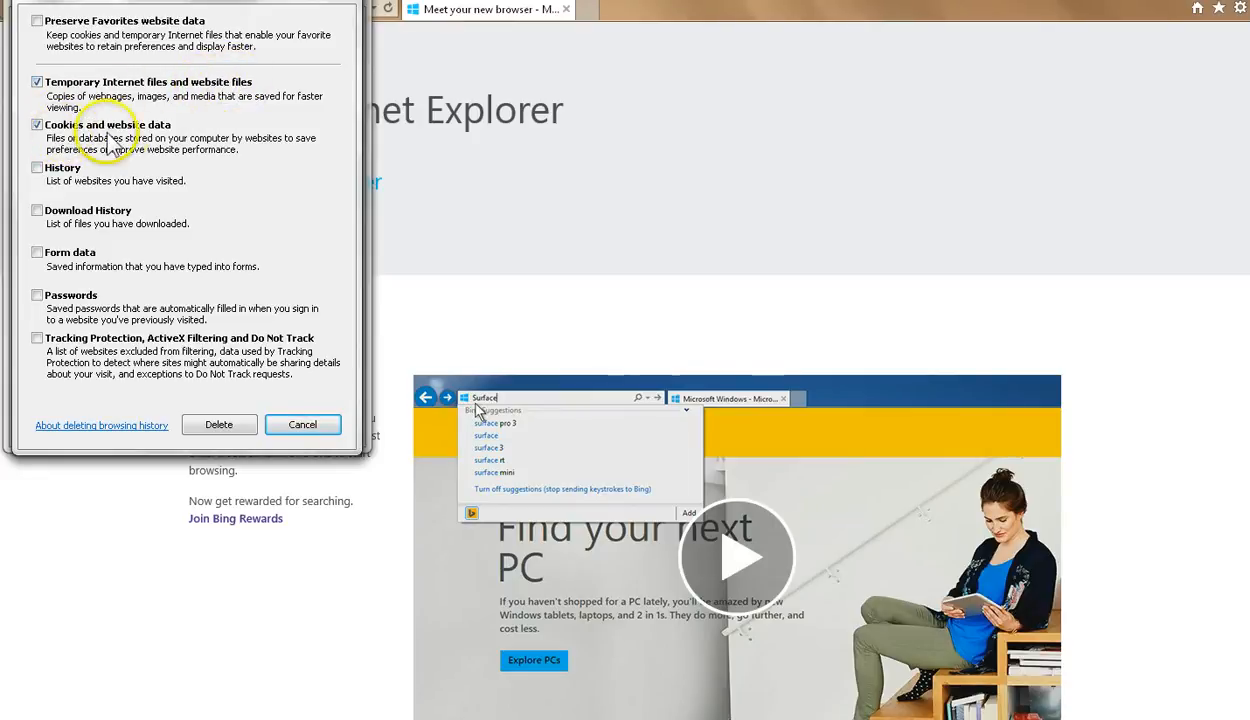
mouse_move(170, 135)
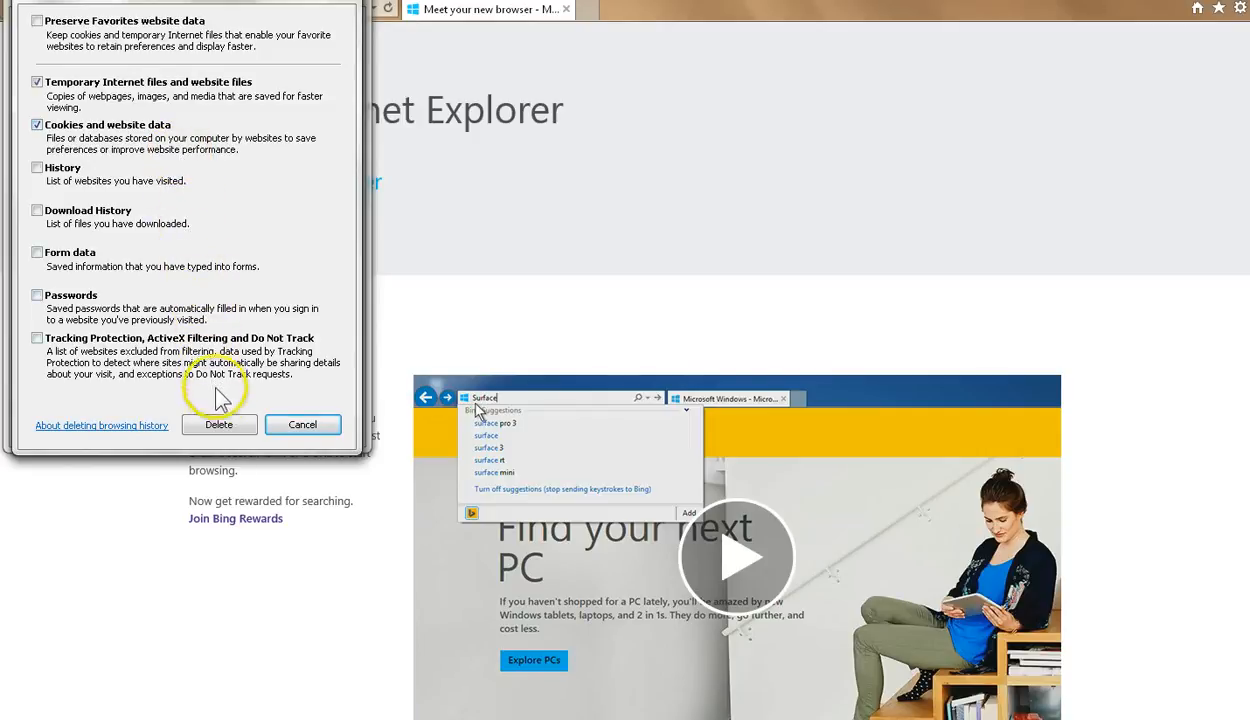
- Delete the temporary files and cookies, then close Internet Options with OK
click(302, 424)
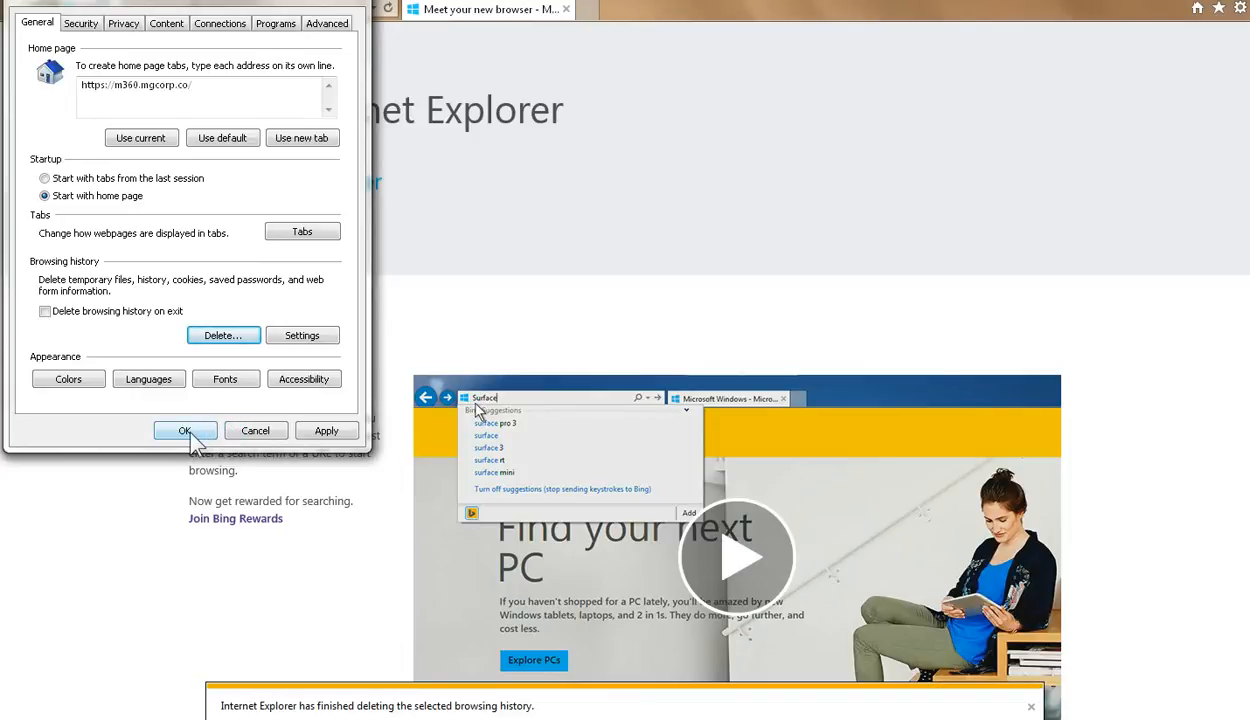
click(184, 430)
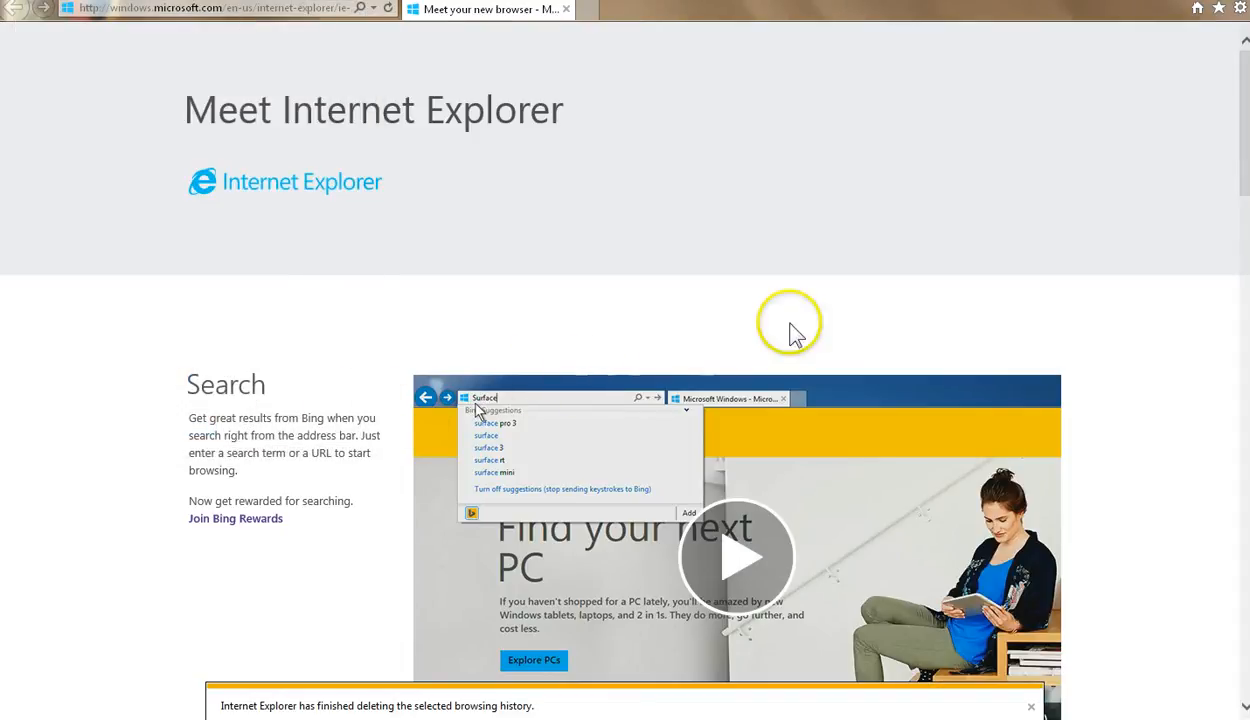
mouse_move(918, 303)
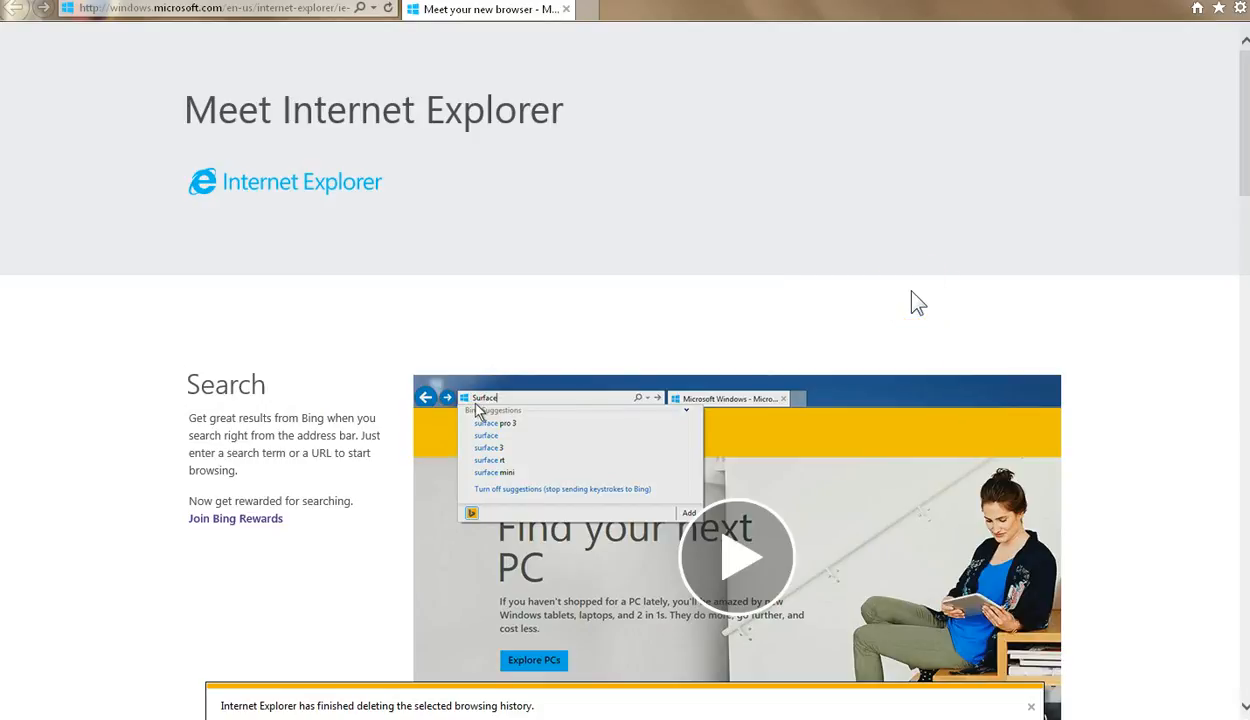